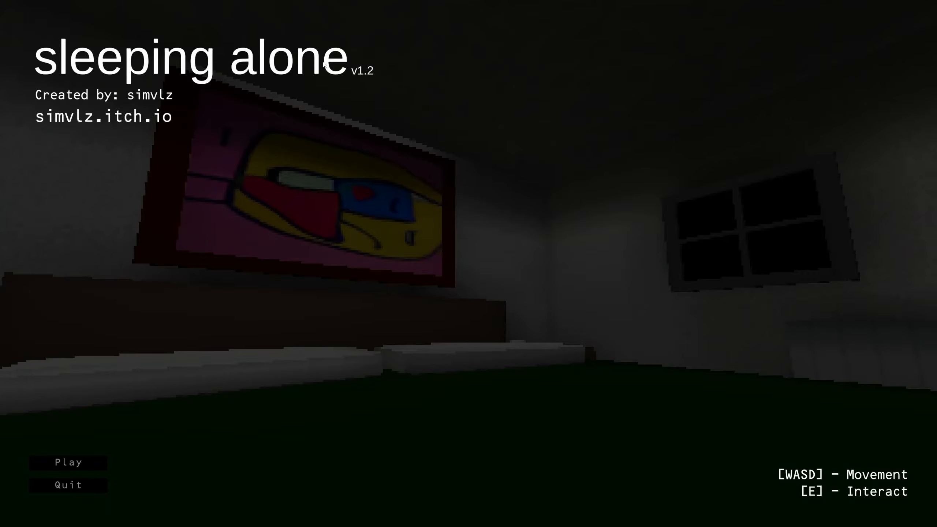
{"action": "mouse_move", "coordinate": [256, 191]}
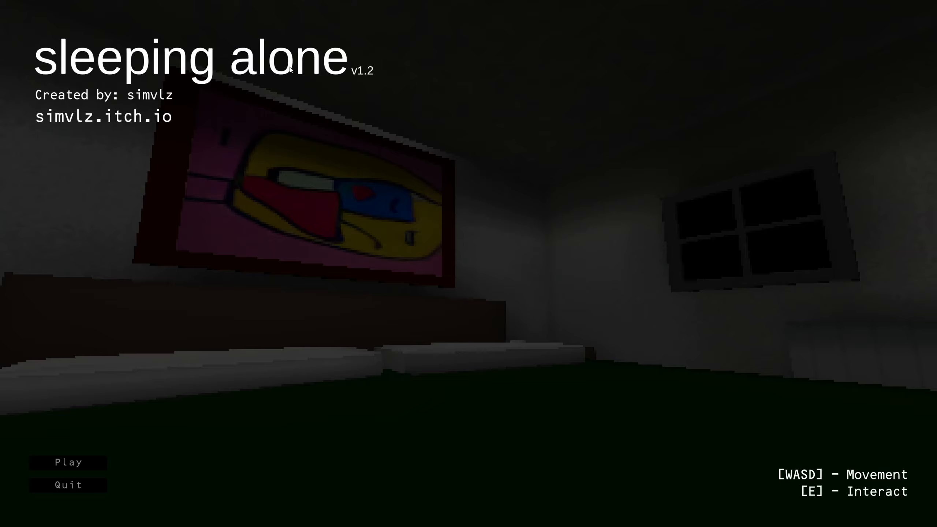
{"action": "mouse_move", "coordinate": [96, 254]}
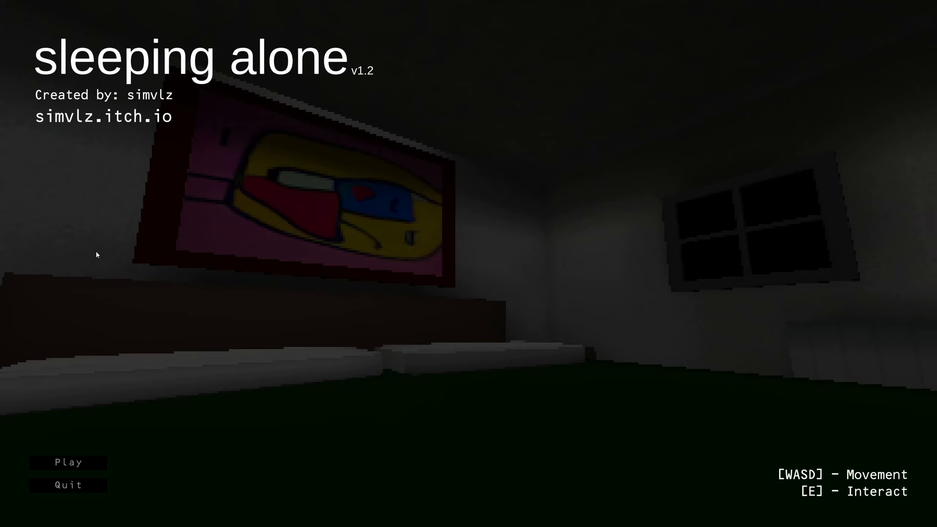
{"action": "mouse_move", "coordinate": [103, 360]}
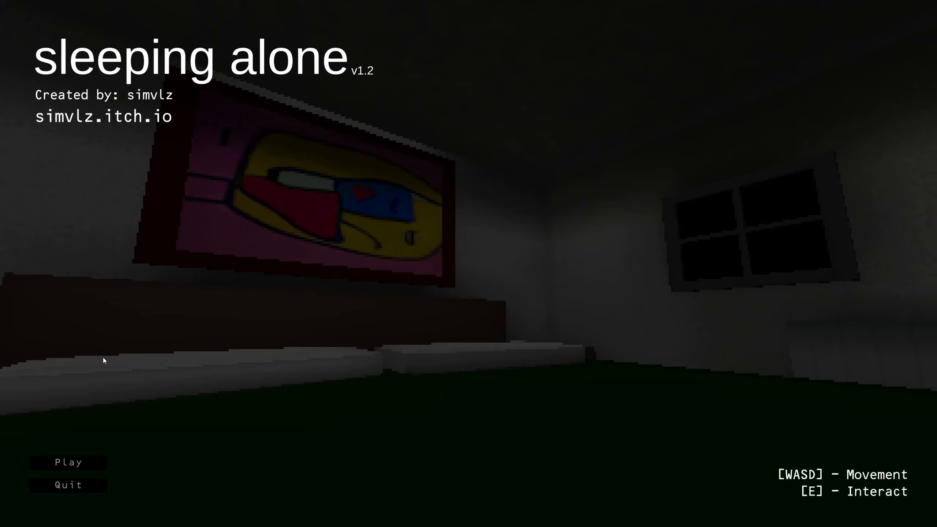
{"action": "mouse_move", "coordinate": [107, 76]}
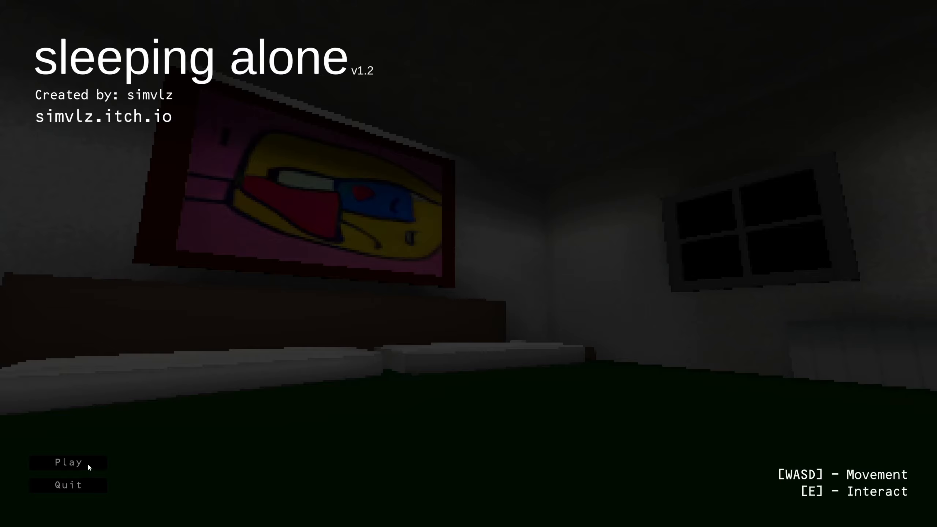
Start the game, check the glowing orange TV, and walk on into the dark dining room
{"action": "left_click", "coordinate": [68, 462]}
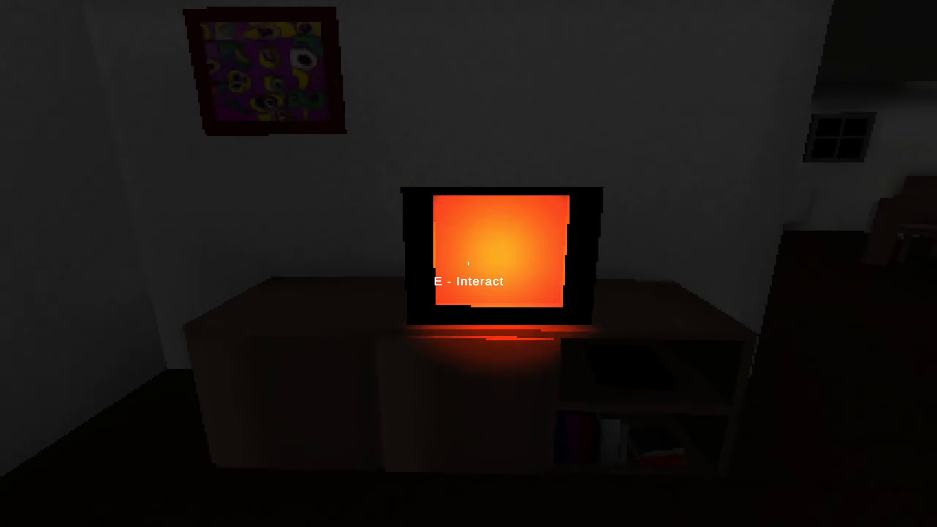
{"action": "key", "text": "e"}
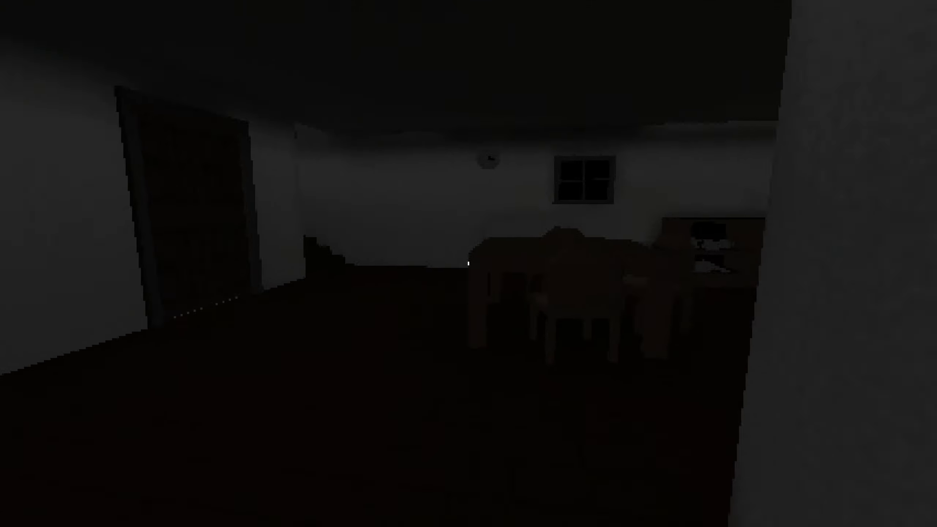
{"action": "mouse_move", "coordinate": [469, 263]}
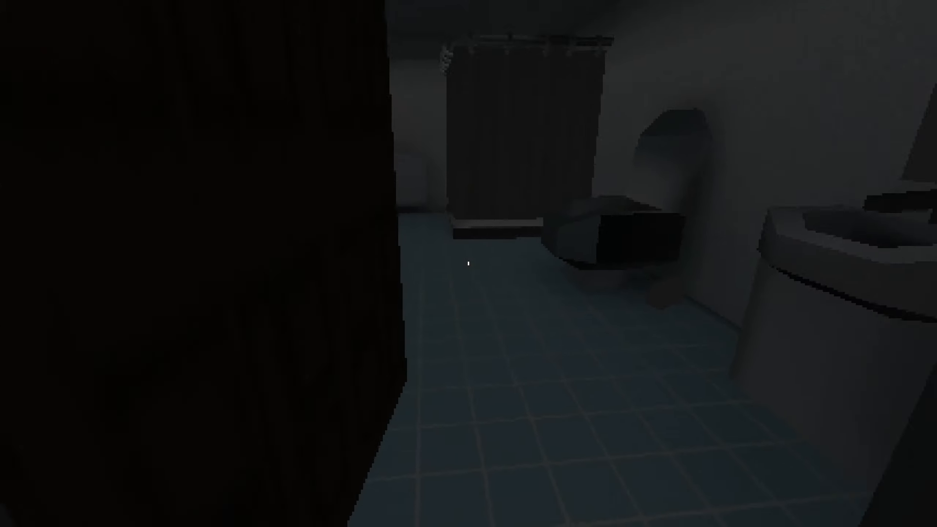
{"action": "mouse_move", "coordinate": [468, 263]}
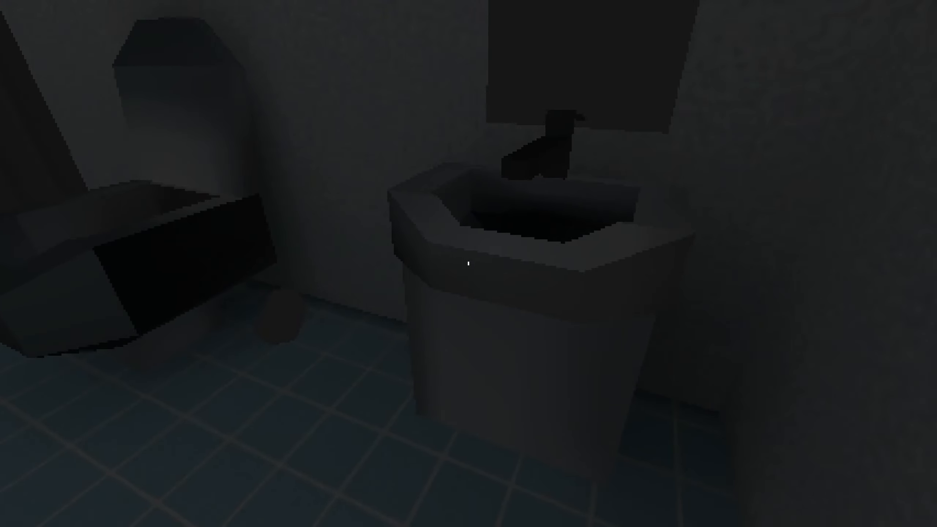
{"action": "mouse_move", "coordinate": [468, 263]}
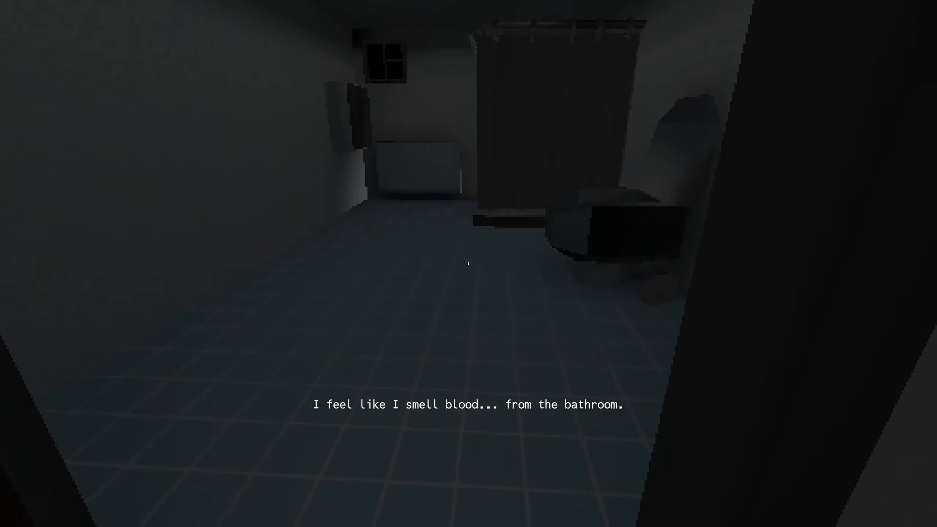
{"action": "mouse_move", "coordinate": [468, 263]}
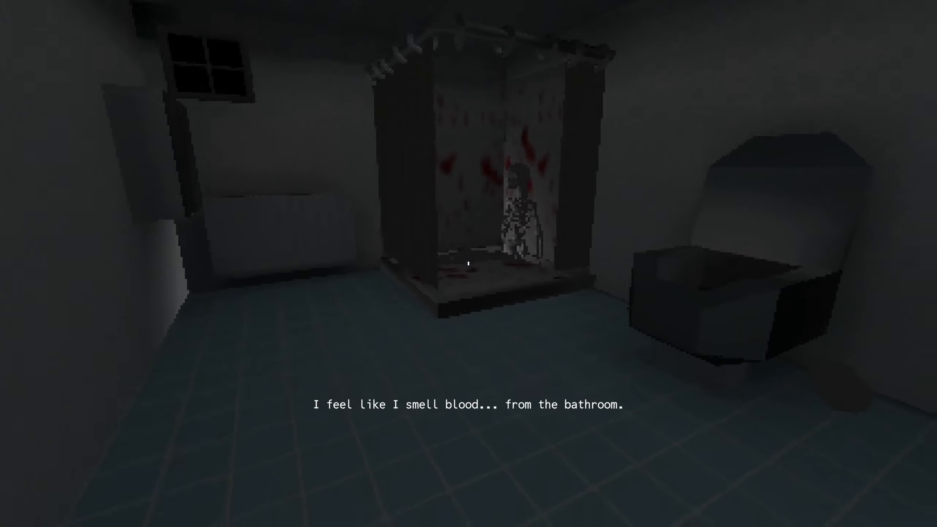